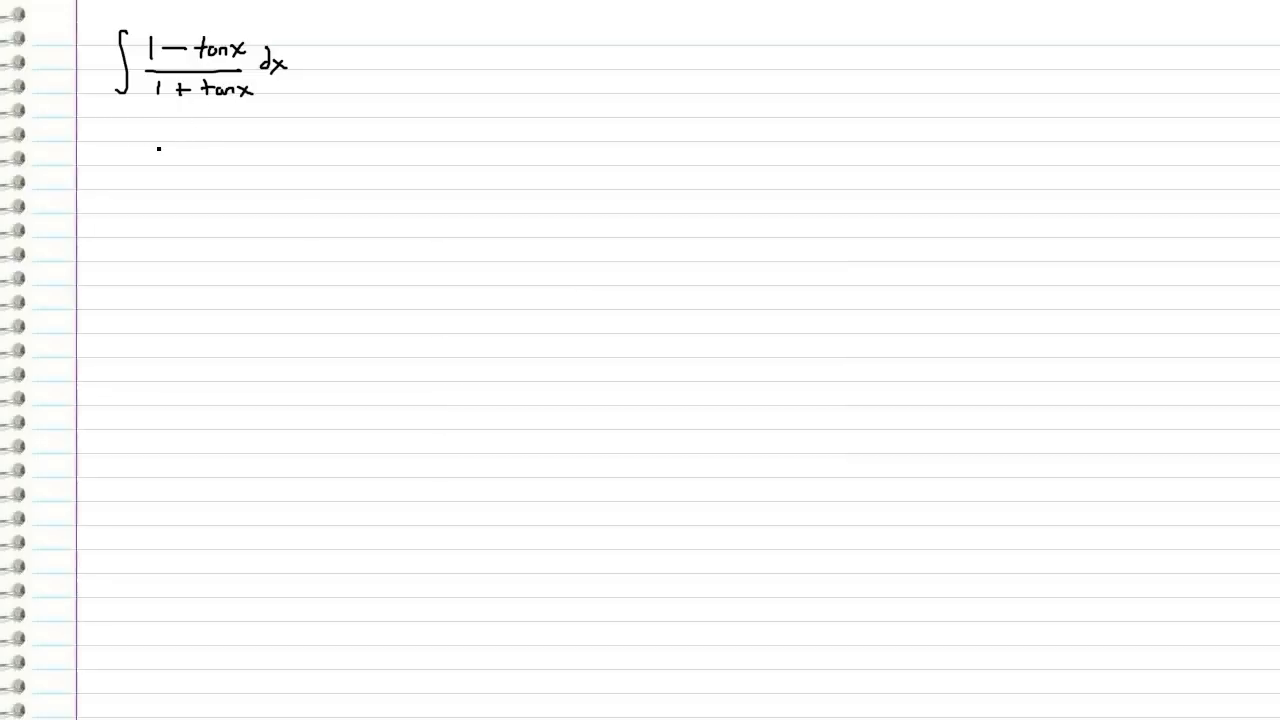
- Draw a red integral sign on the line beneath the original (1 − tan x)/(1 + tan x) integral
drag(124, 130, 120, 176)
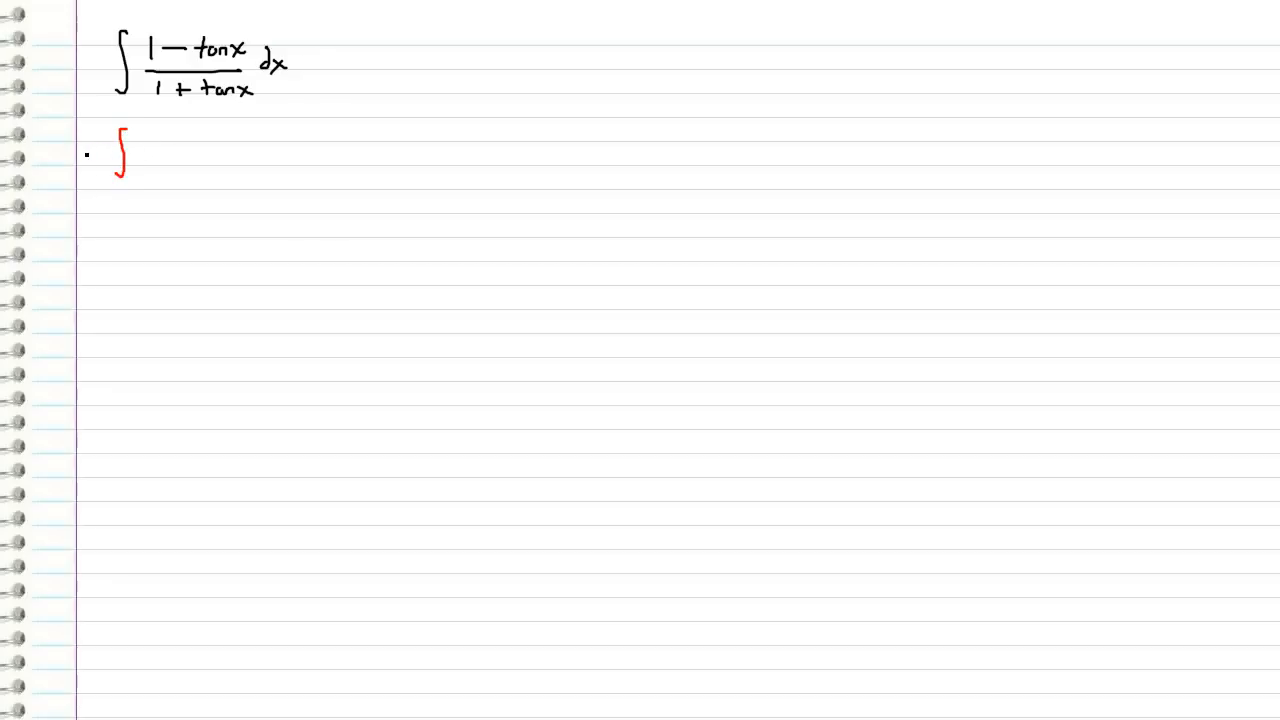